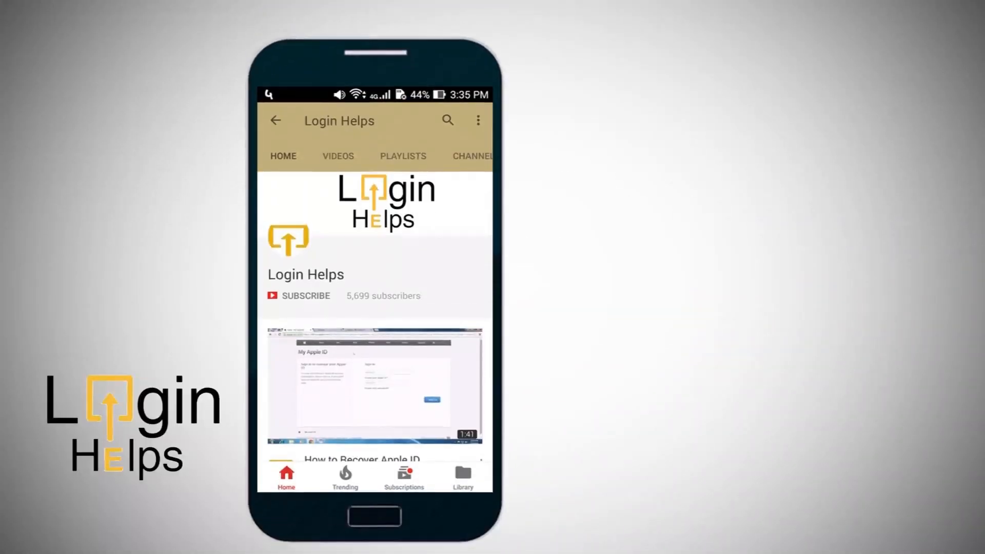
# Leave the Login Helps channel intro for the phone's app drawer showing Telegram
pyautogui.click(305, 296)
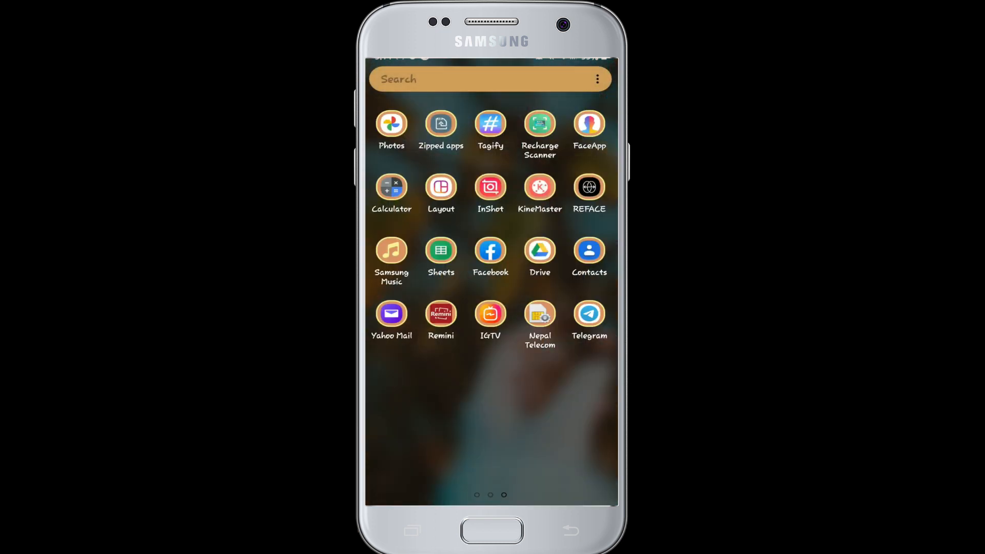
# Launch Telegram and reach the Contacts list through the main navigation menu
pyautogui.click(590, 313)
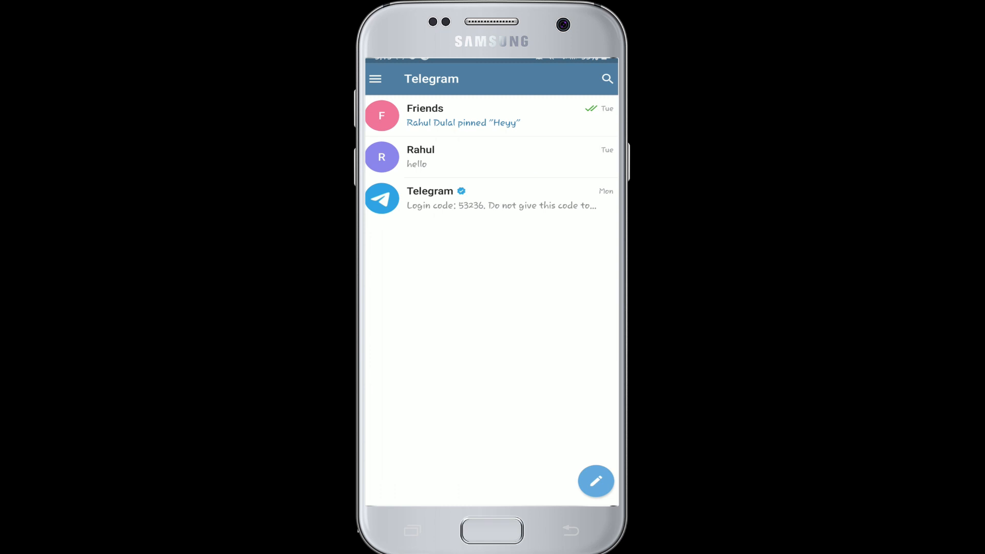
pyautogui.click(376, 79)
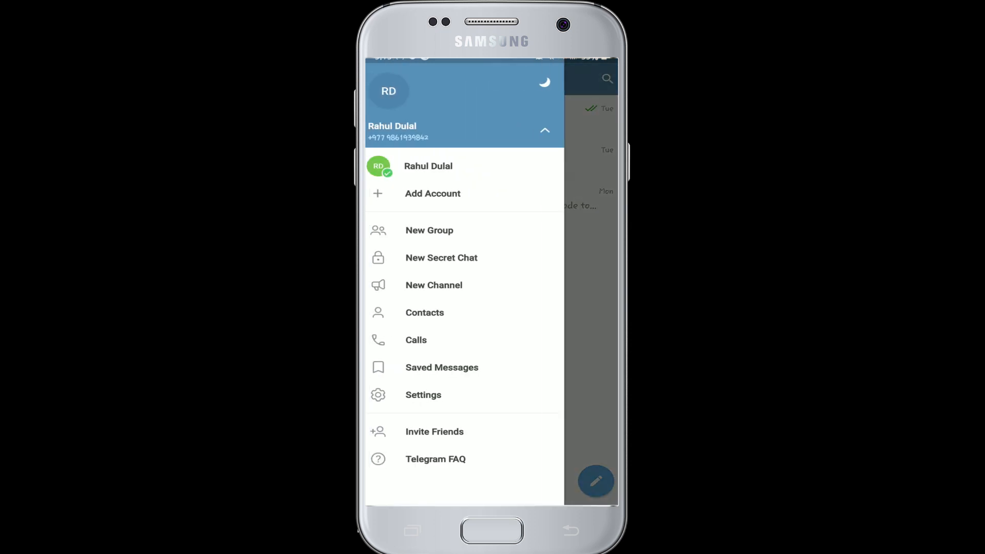
pyautogui.click(423, 312)
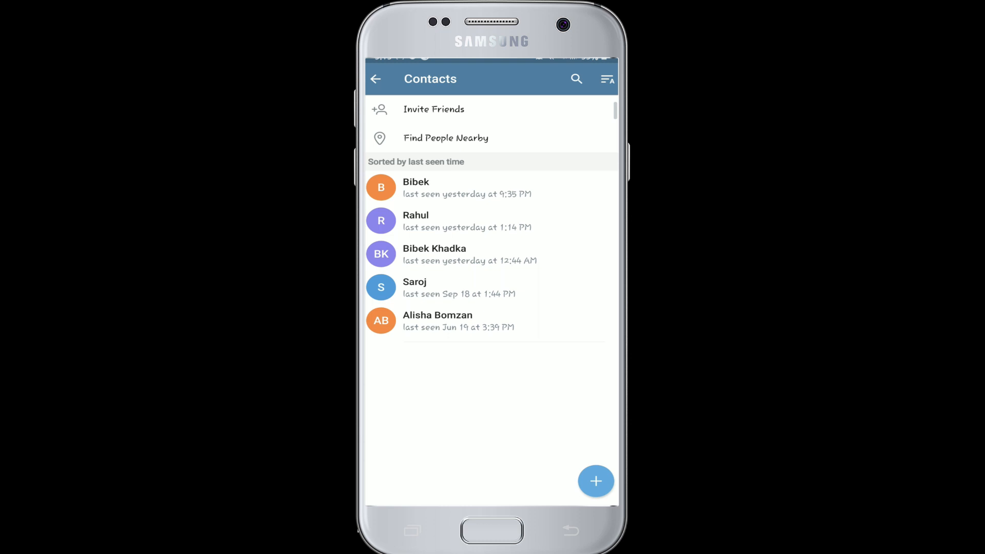
pyautogui.click(595, 481)
pyautogui.write('Khad')
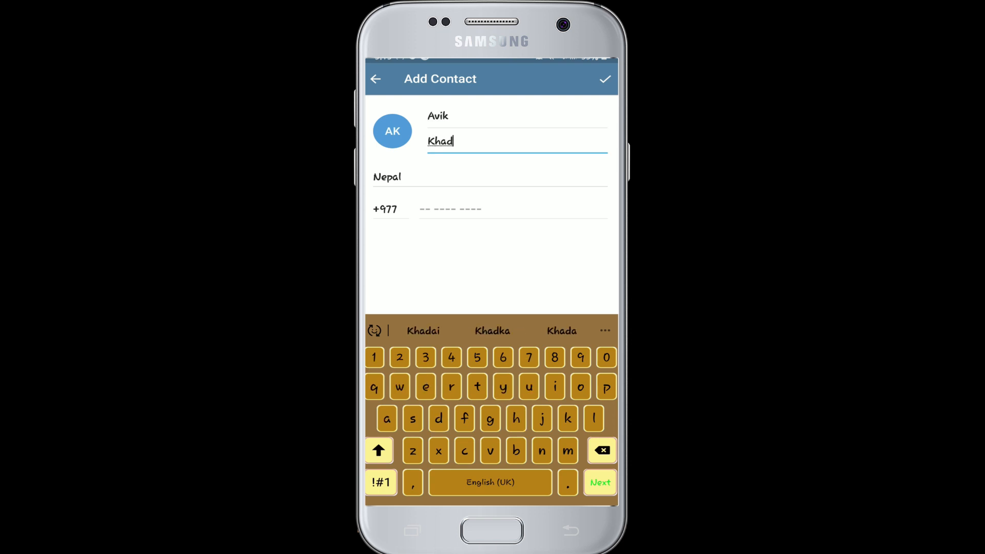
pyautogui.click(492, 330)
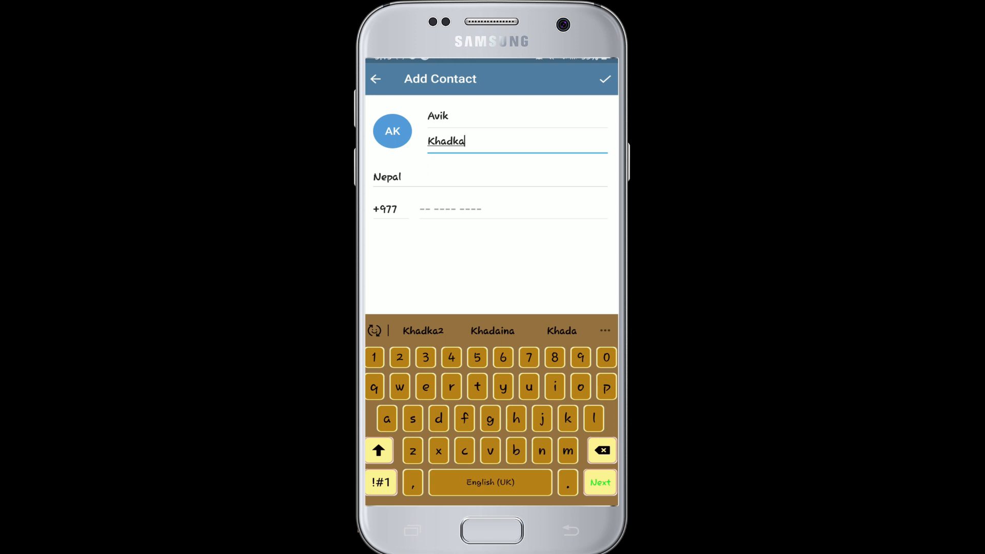
pyautogui.click(515, 116)
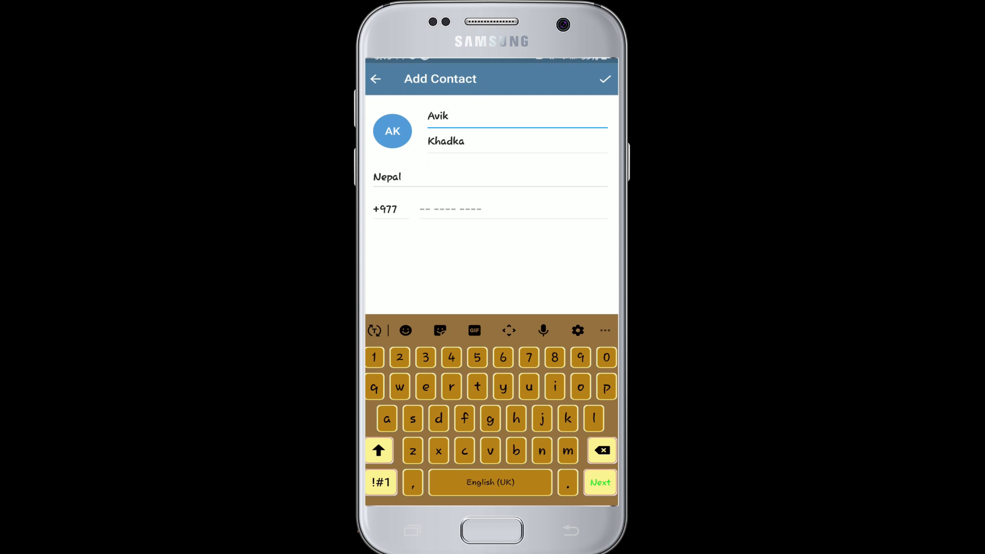
pyautogui.click(512, 209)
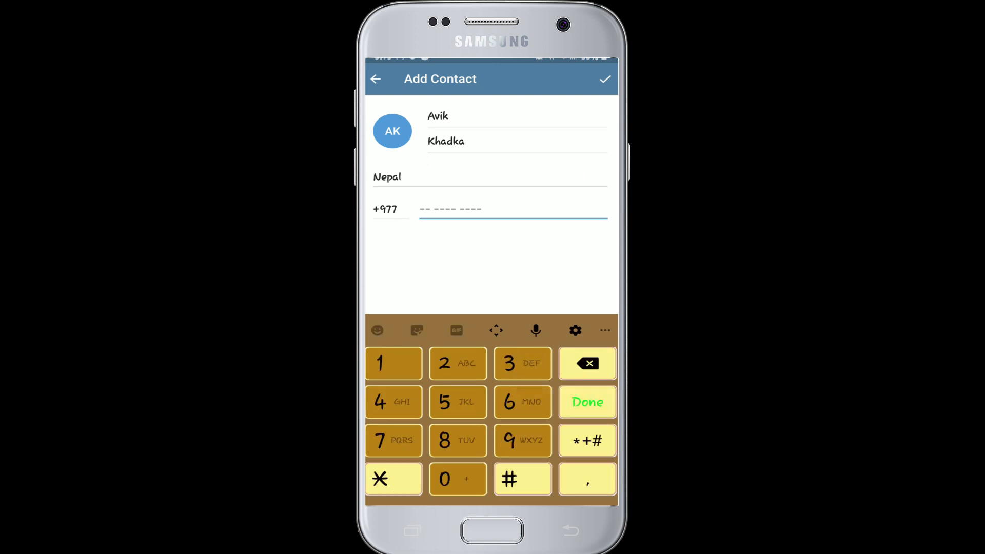
pyautogui.click(587, 402)
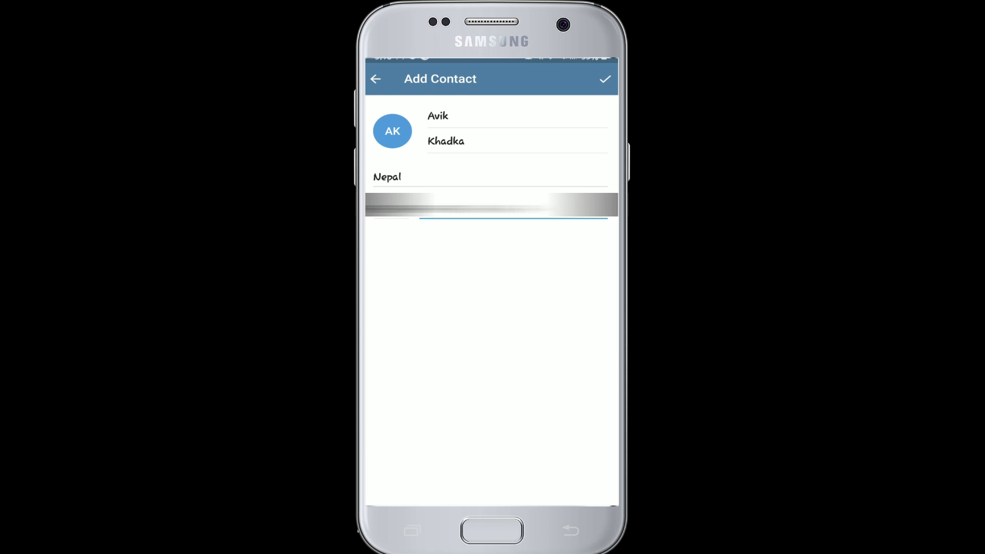
pyautogui.click(603, 79)
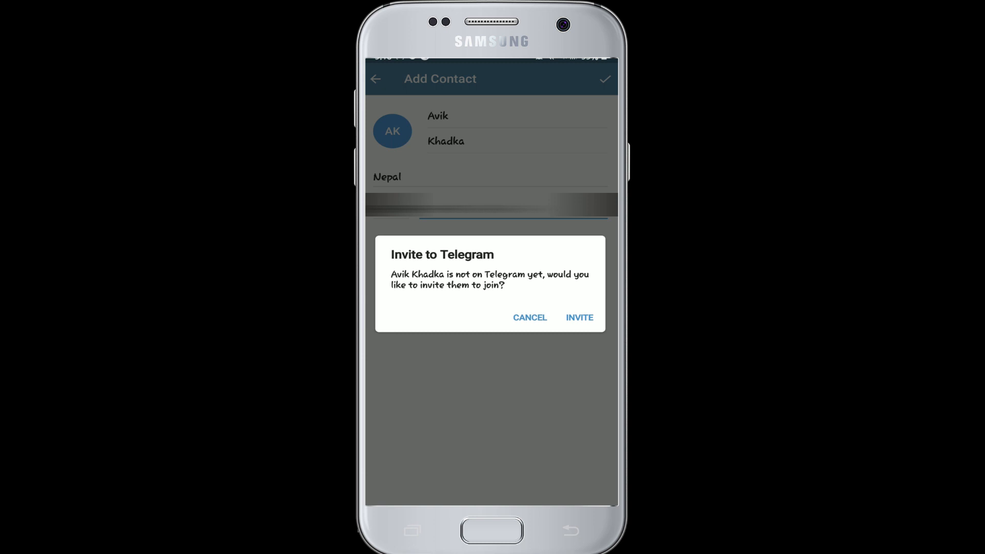
pyautogui.click(530, 317)
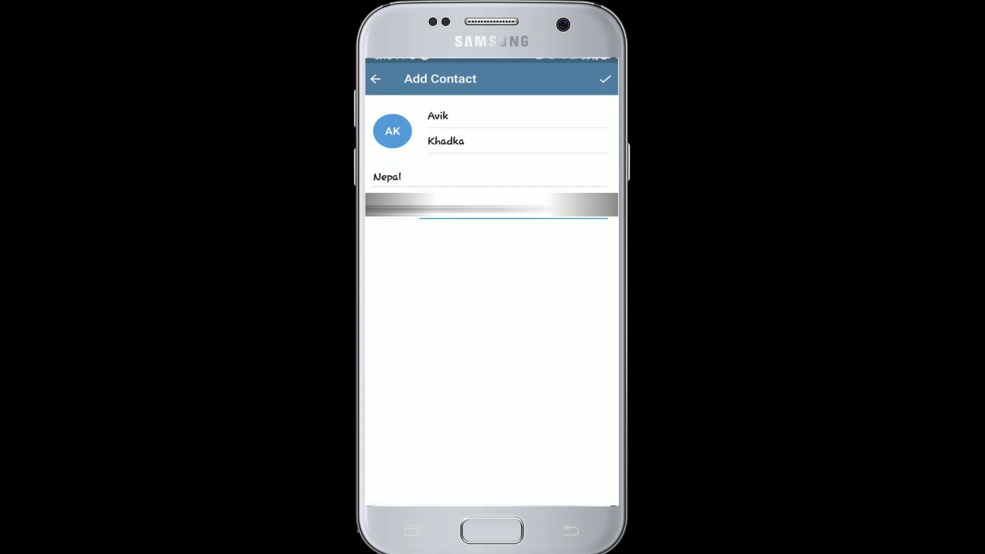
pyautogui.click(604, 79)
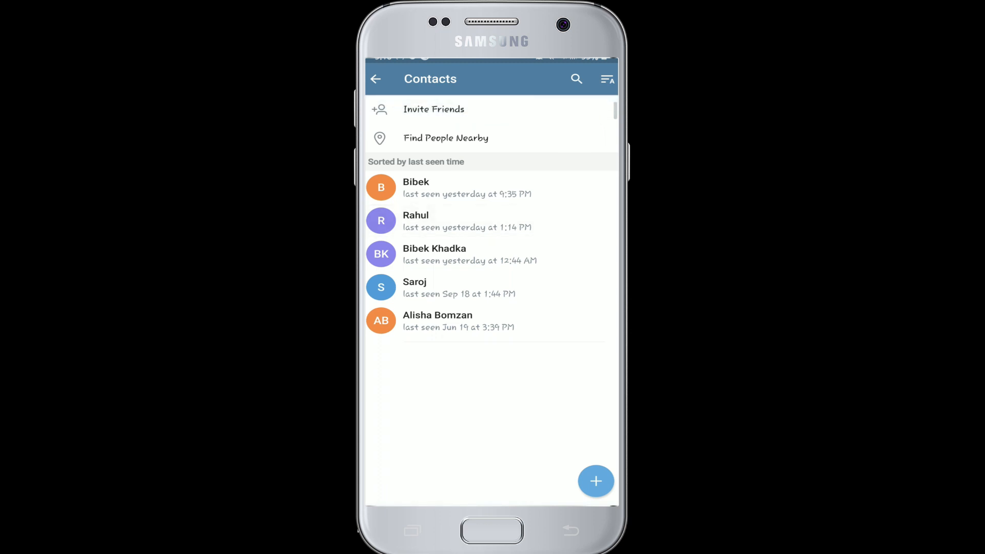
pyautogui.click(492, 530)
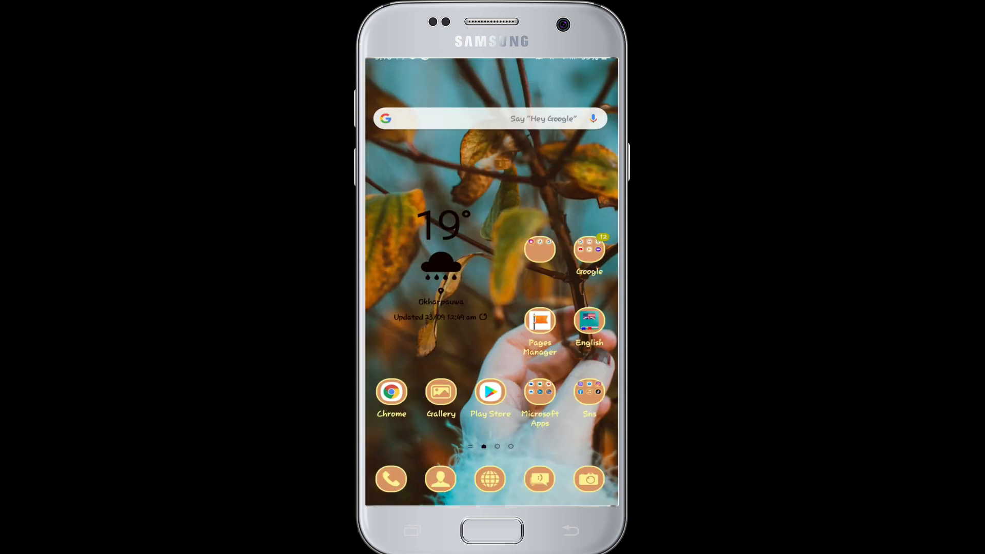